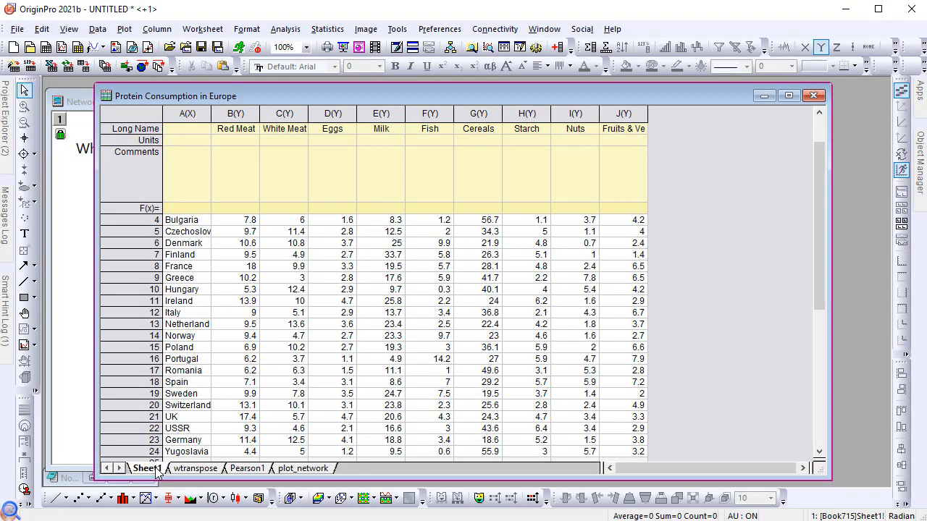
Step: Show the Worksheet menu to locate Transpose for the protein table
left_click(203, 29)
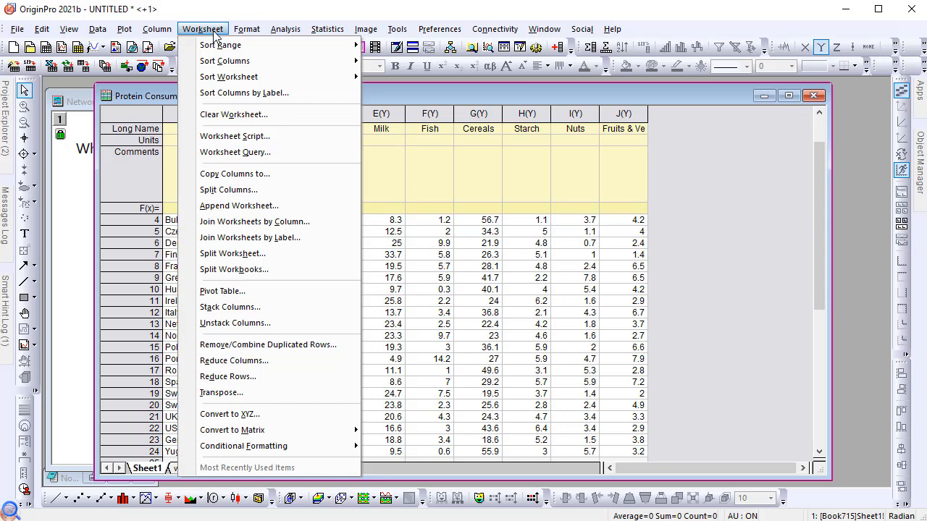
mouse_move(220, 391)
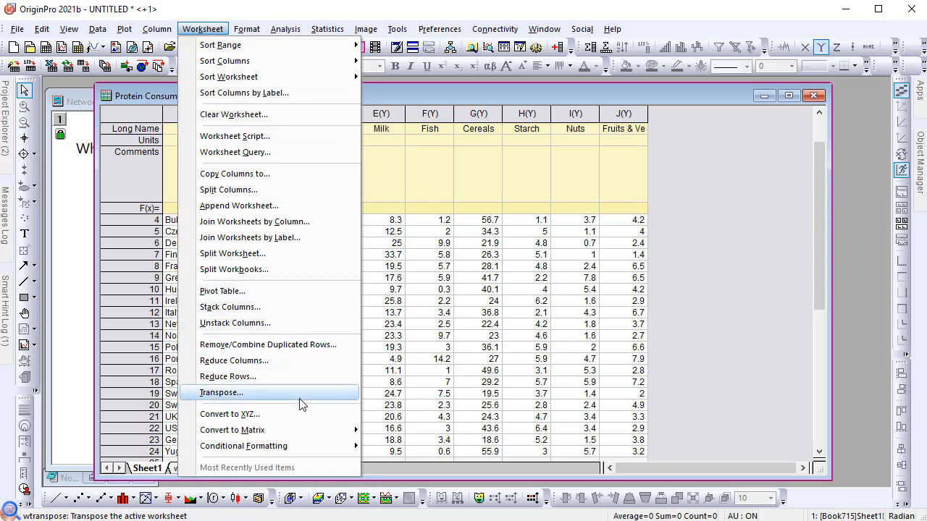
mouse_move(220, 391)
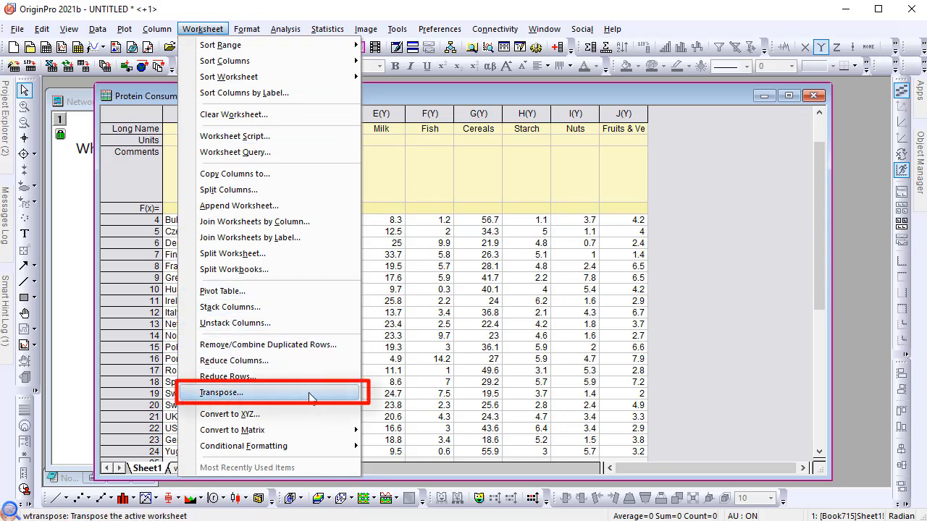
Step: Transpose the table using Long Name labels and First Column data into a new workbook
left_click(220, 391)
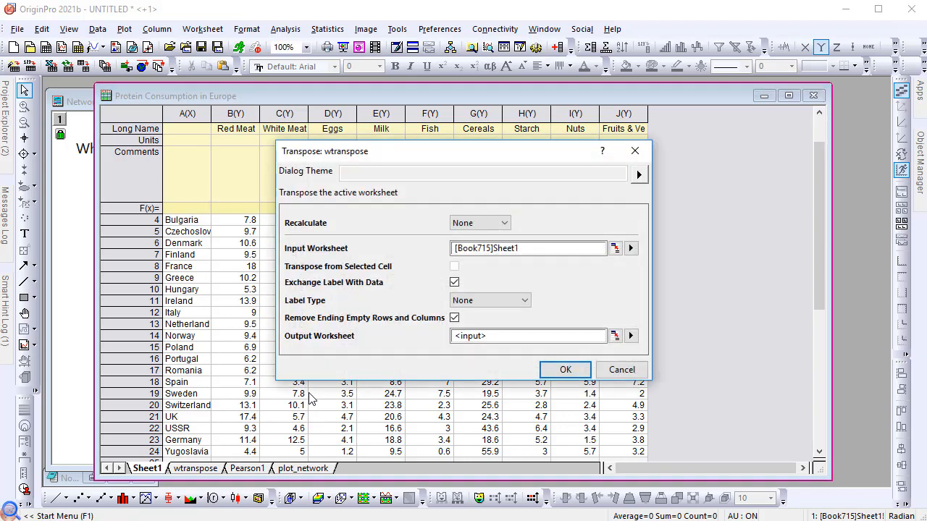
left_click(489, 300)
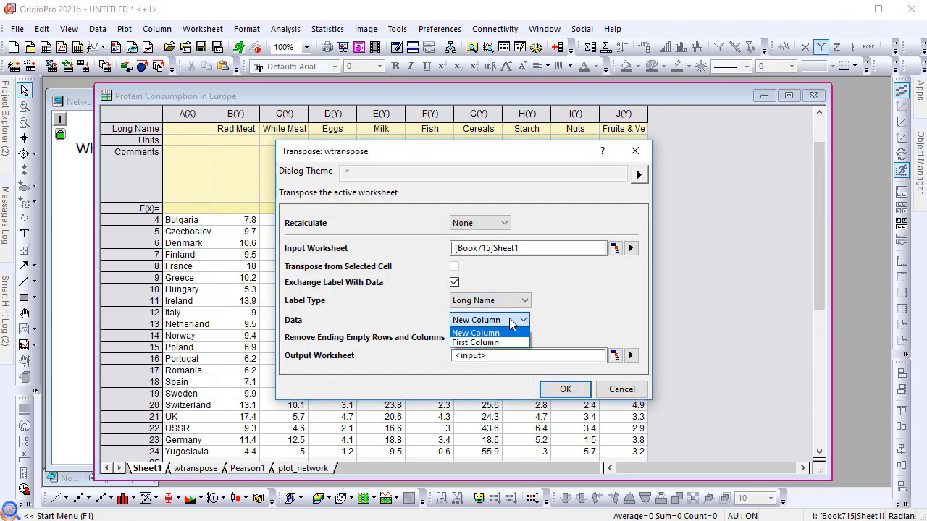
left_click(475, 342)
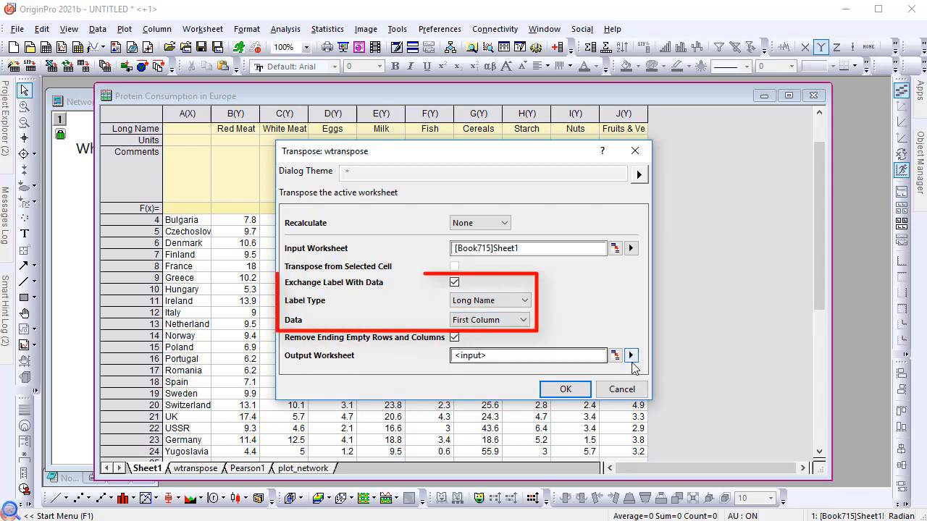
left_click(631, 356)
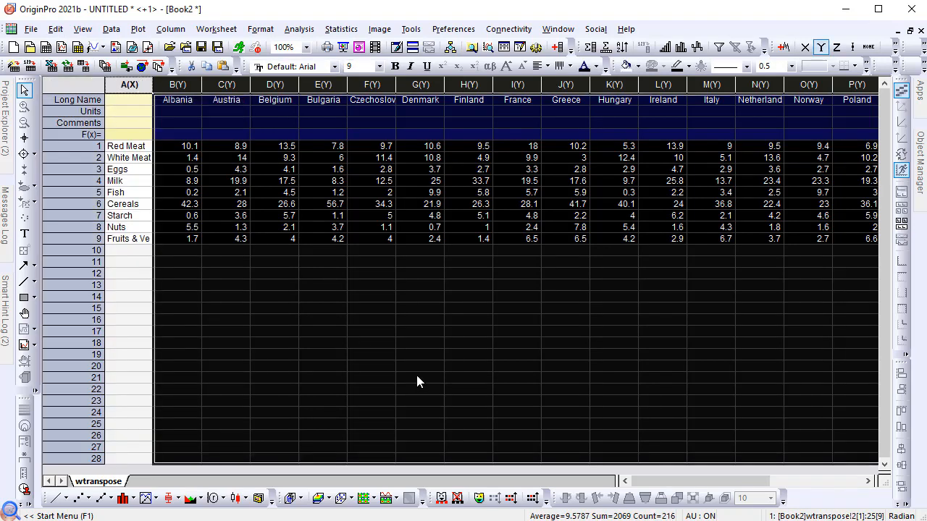
Step: Run Correlation Coefficient on all country columns, Pearson sheet only, no result table
left_click(342, 29)
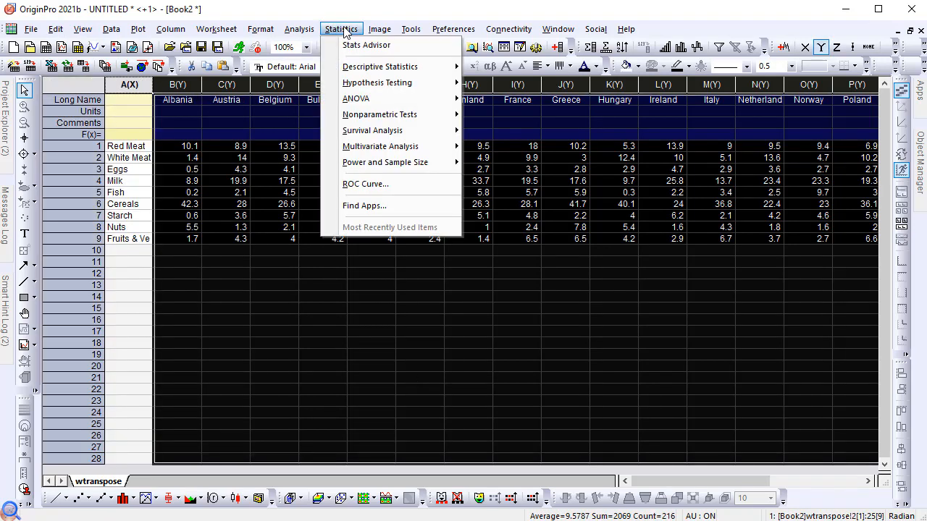
mouse_move(380, 67)
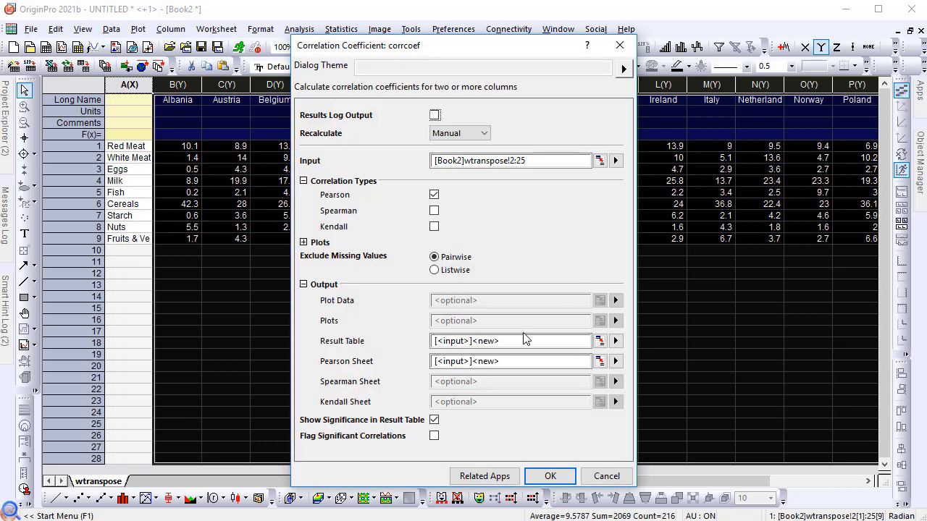
left_click(510, 340)
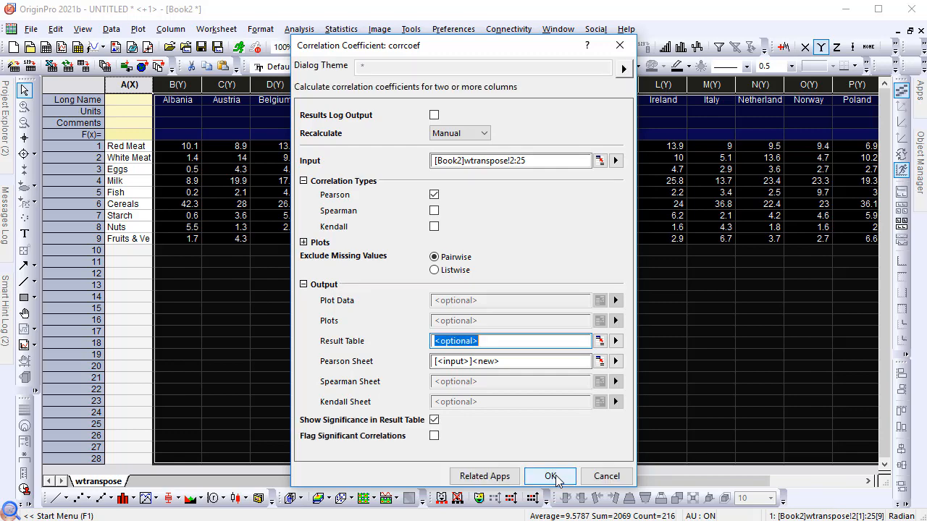
left_click(551, 475)
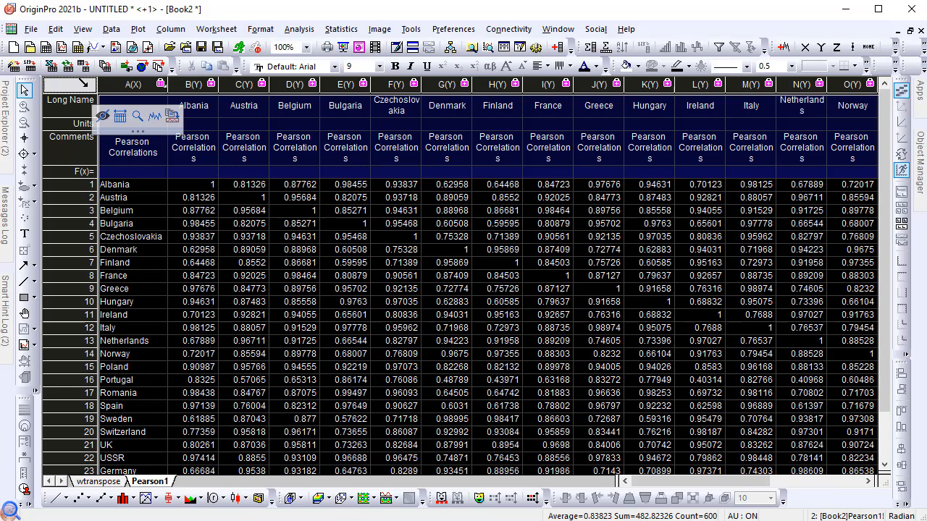
Step: Start a Network plot from the Categorical plot types on the Pearson sheet
left_click(137, 29)
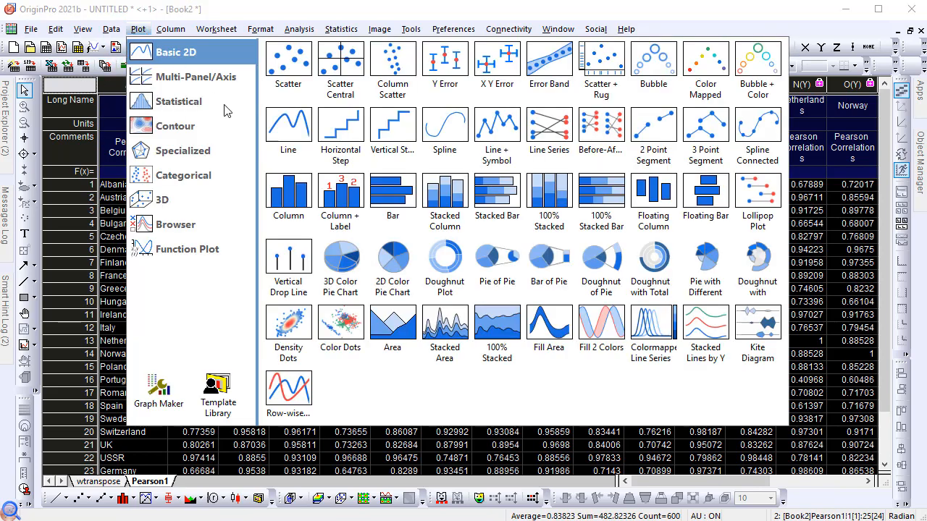
left_click(183, 173)
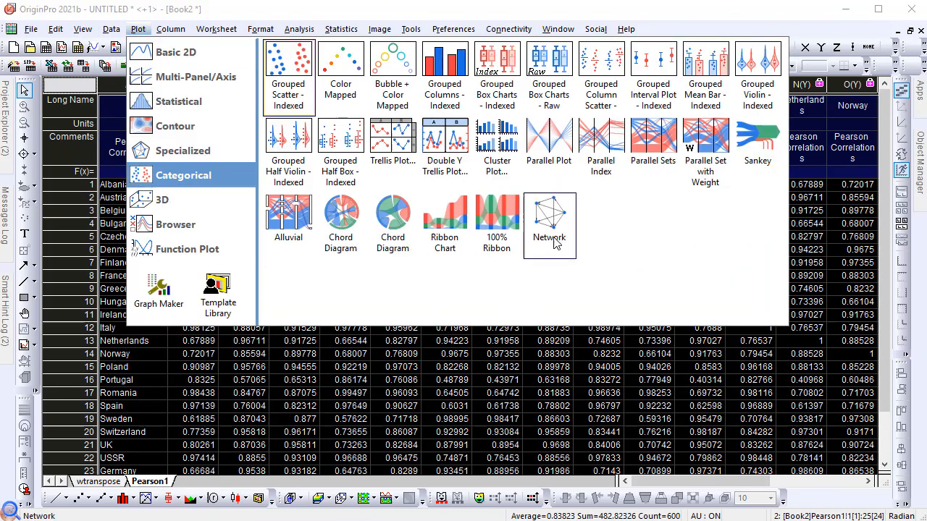
left_click(549, 224)
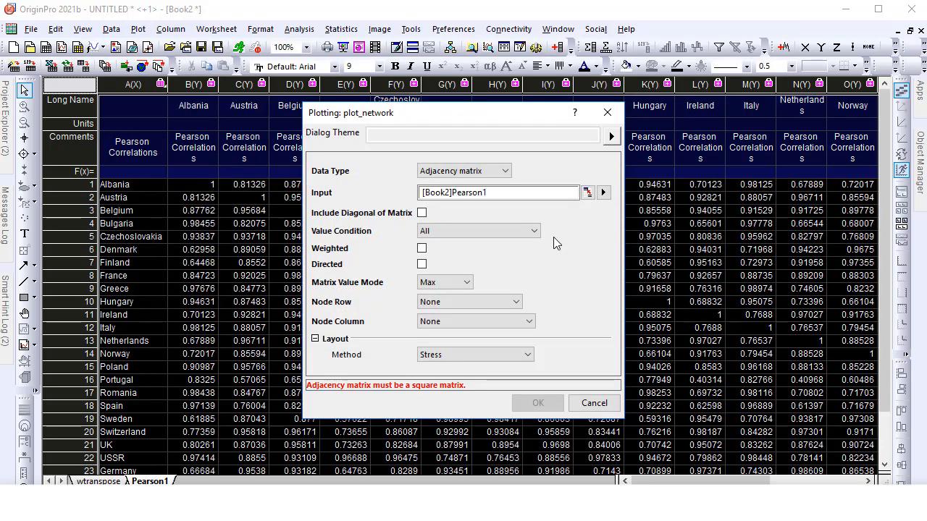
Step: Build a weighted network from adjacency matrix Pearson1, labels from first column, links greater than 0.95
left_click(515, 302)
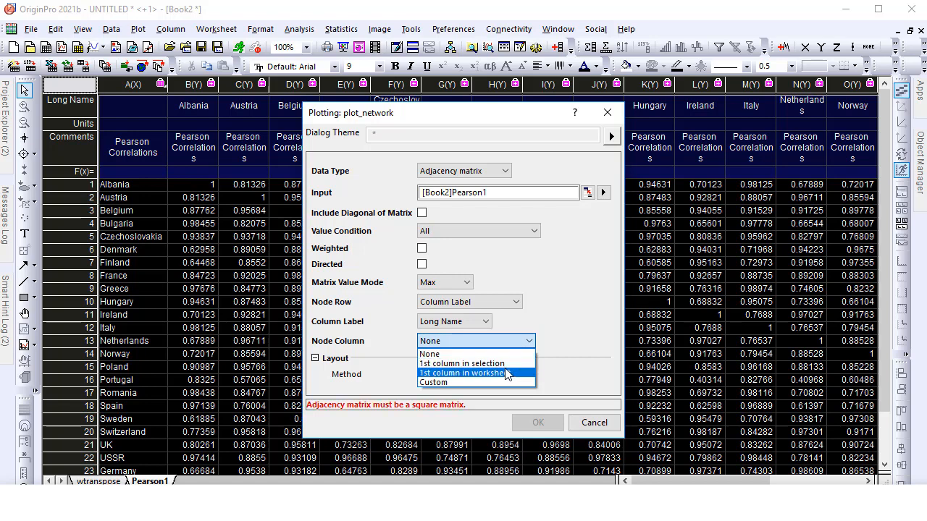
left_click(460, 373)
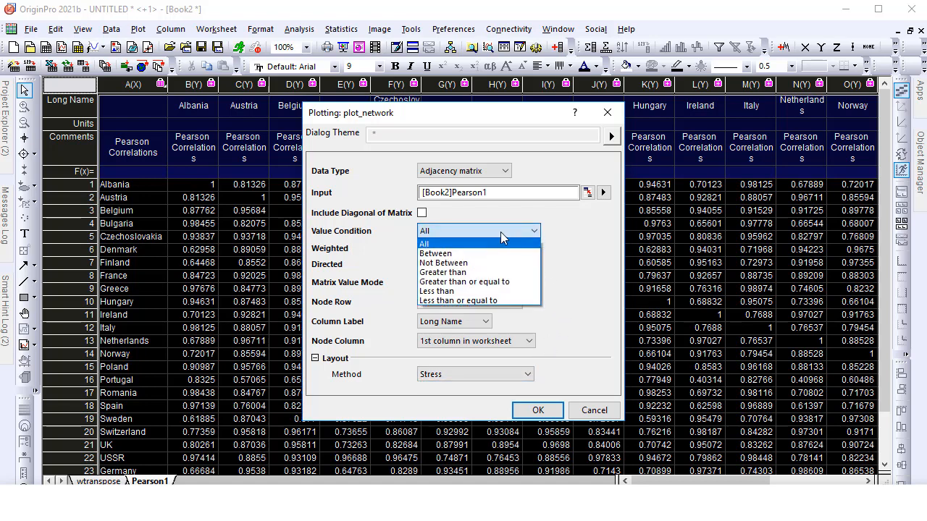
left_click(443, 272)
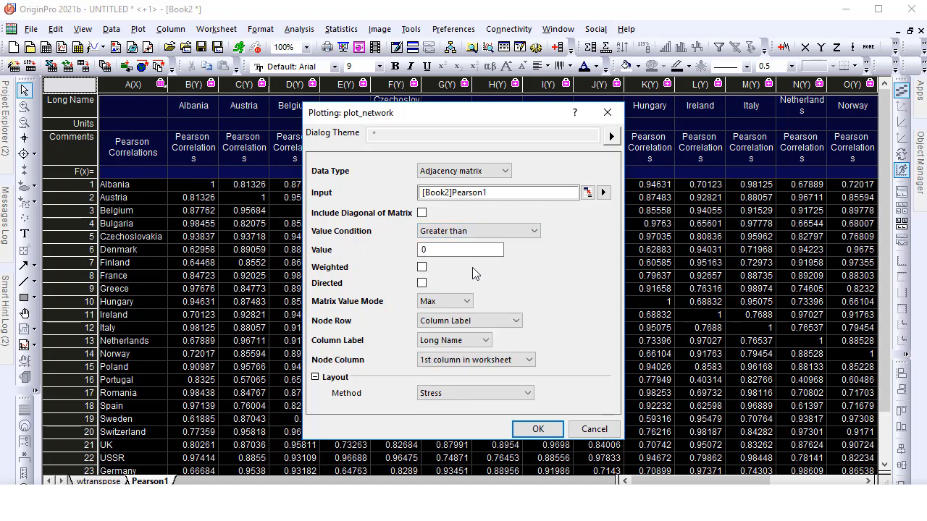
left_click(460, 249)
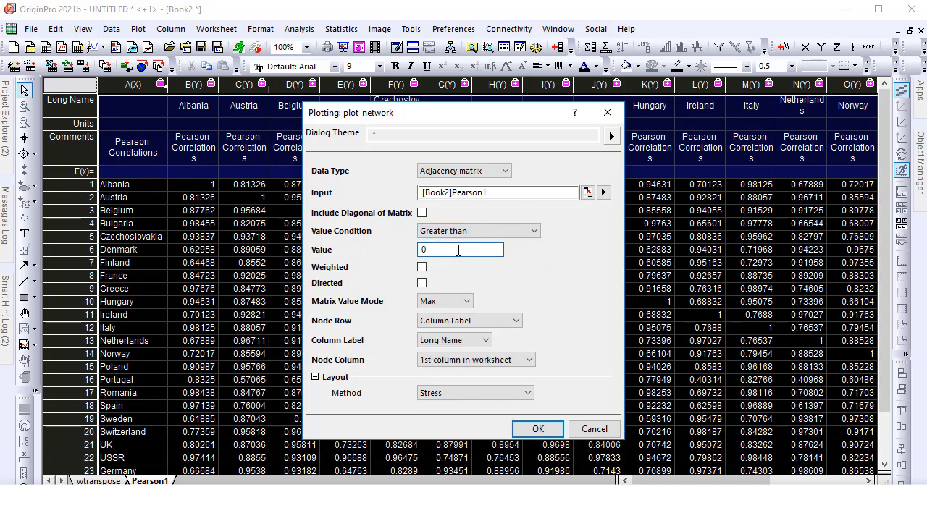
type("0.95")
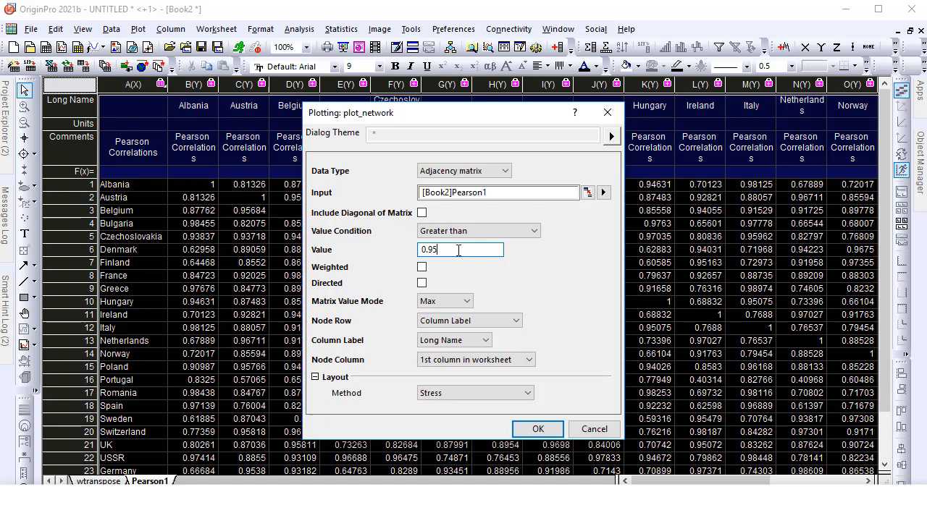
mouse_move(514, 289)
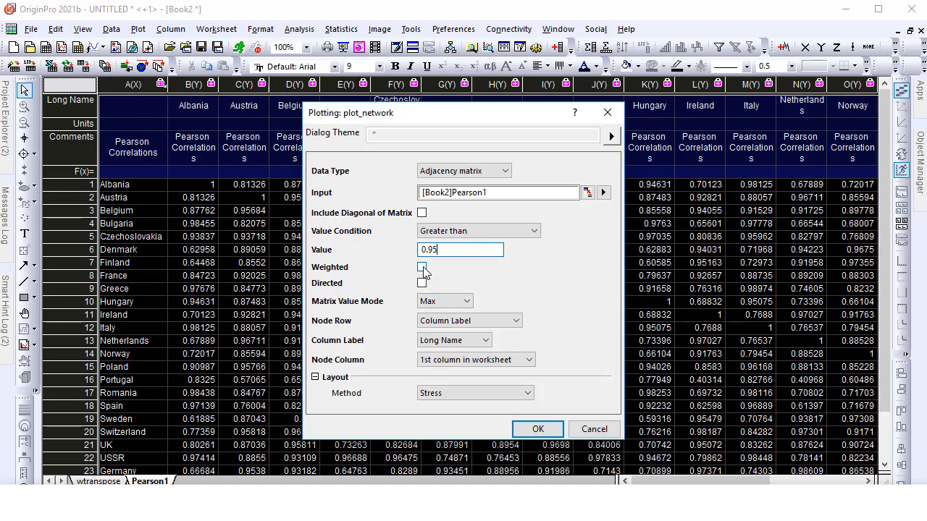
left_click(423, 266)
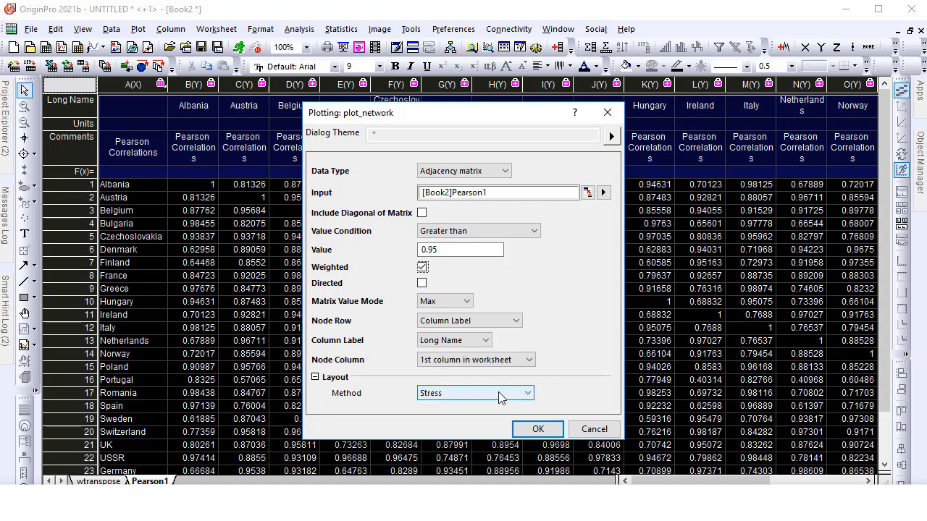
left_click(475, 392)
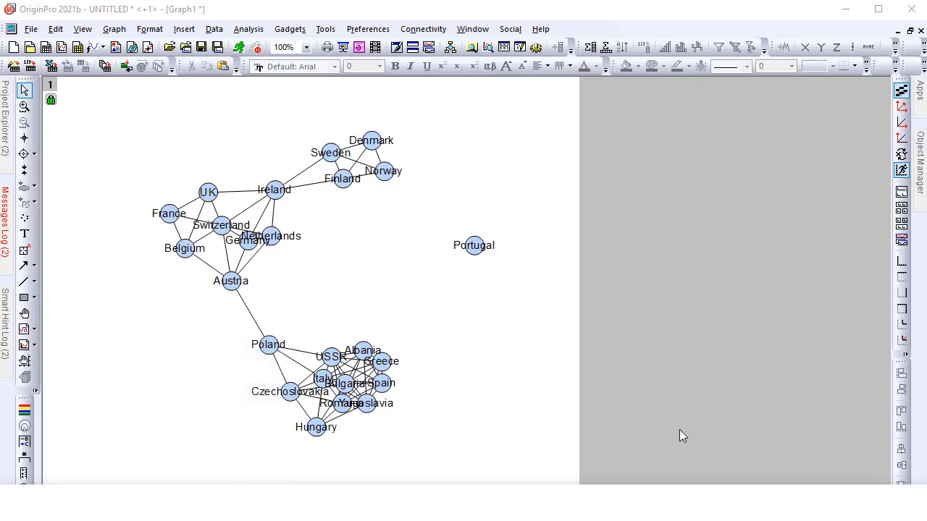
mouse_move(333, 159)
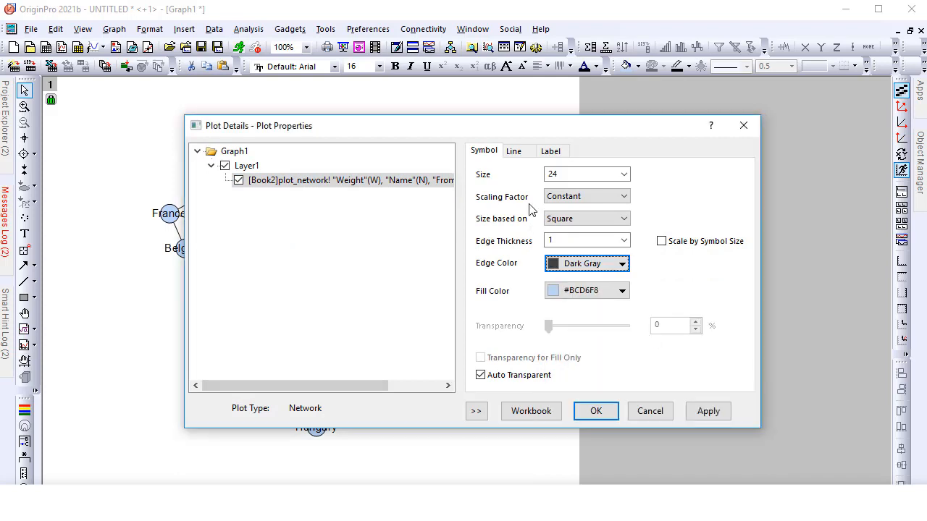
Step: Set link width 5, colour by points mapped to Col(C) Weight, transparency 20
left_click(513, 151)
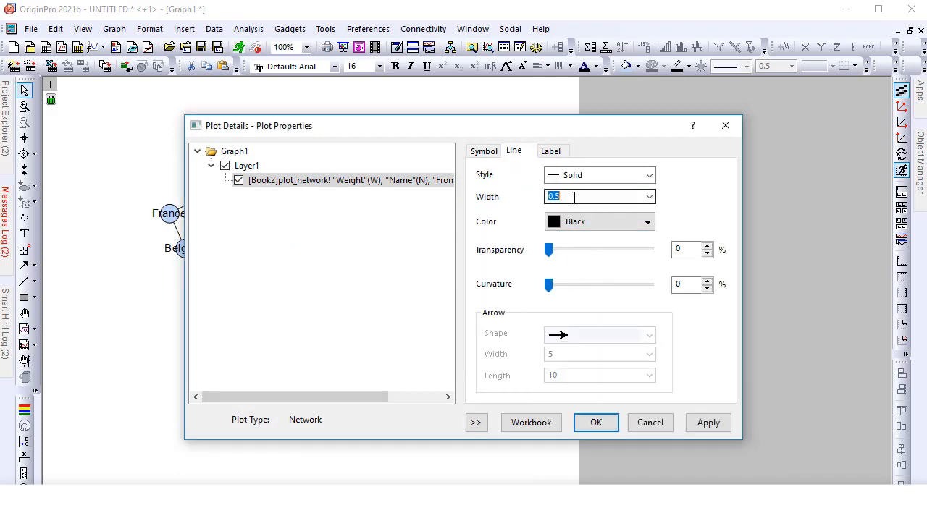
type("5")
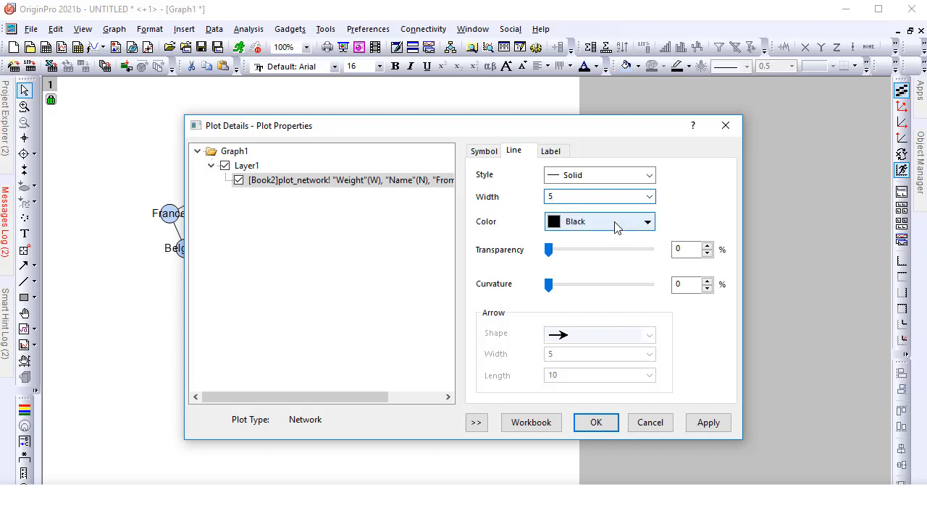
left_click(646, 222)
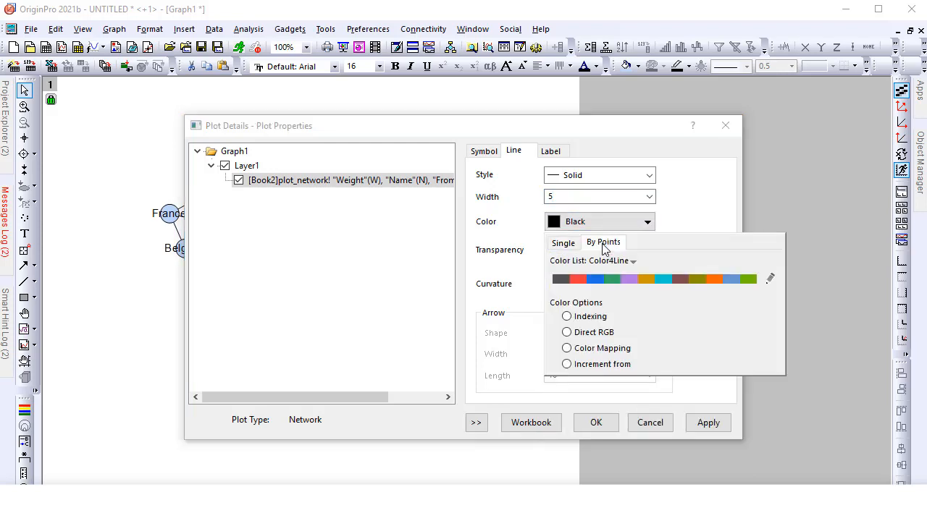
left_click(566, 347)
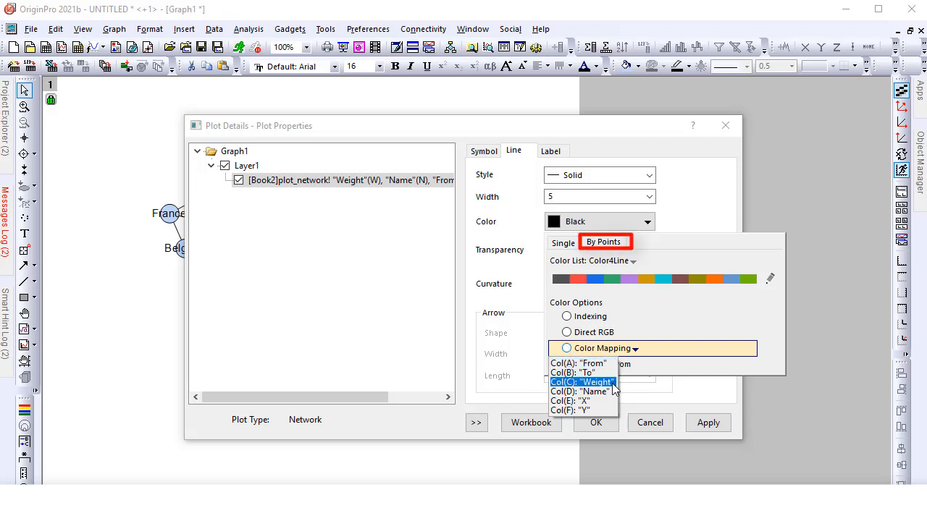
left_click(583, 382)
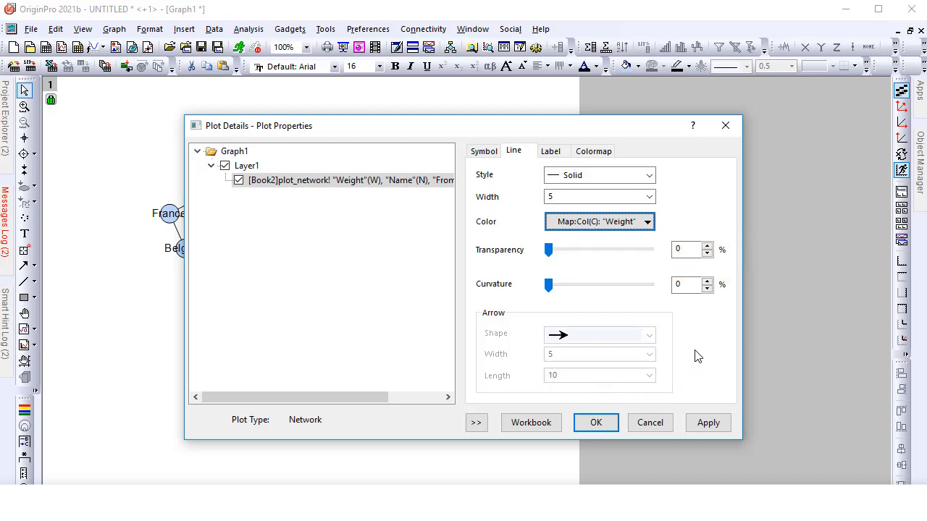
left_click(686, 249)
type("20")
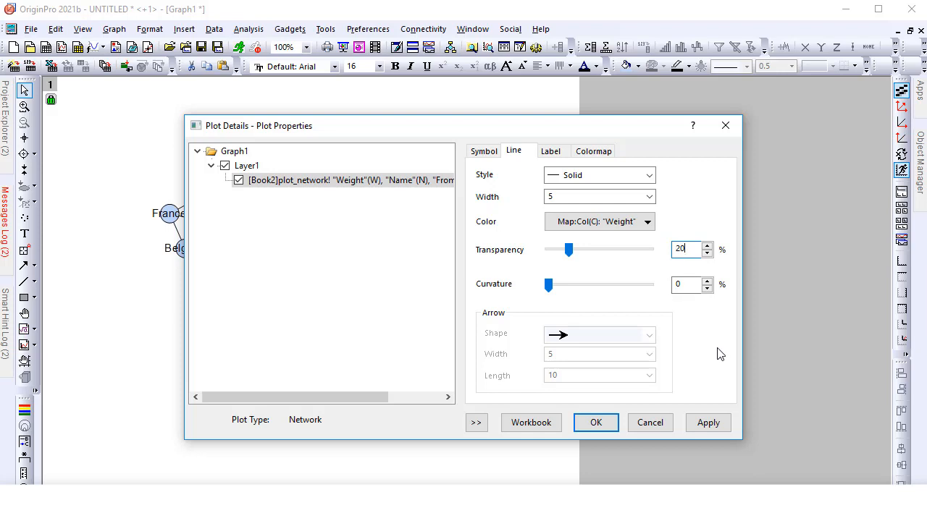
Step: Load the Viridis palette as the link colormap fill
left_click(593, 151)
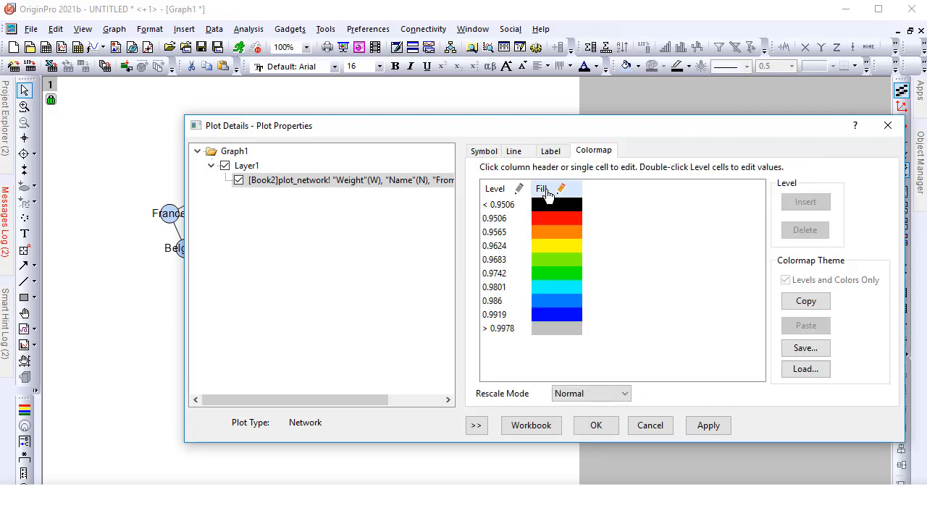
left_click(541, 189)
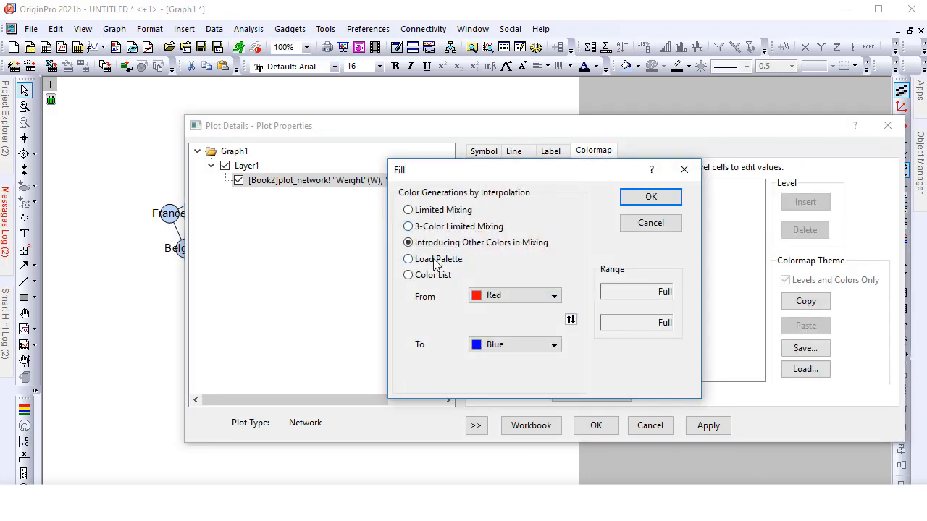
left_click(408, 259)
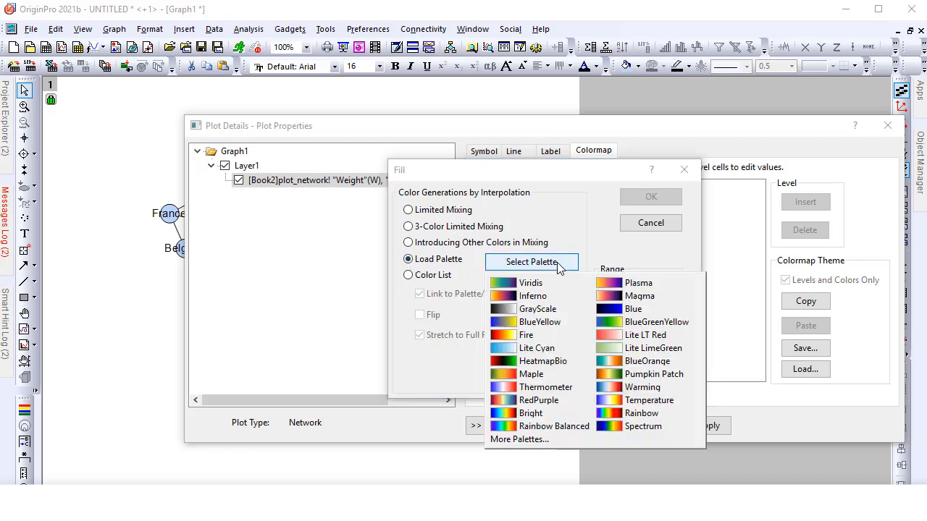
left_click(530, 282)
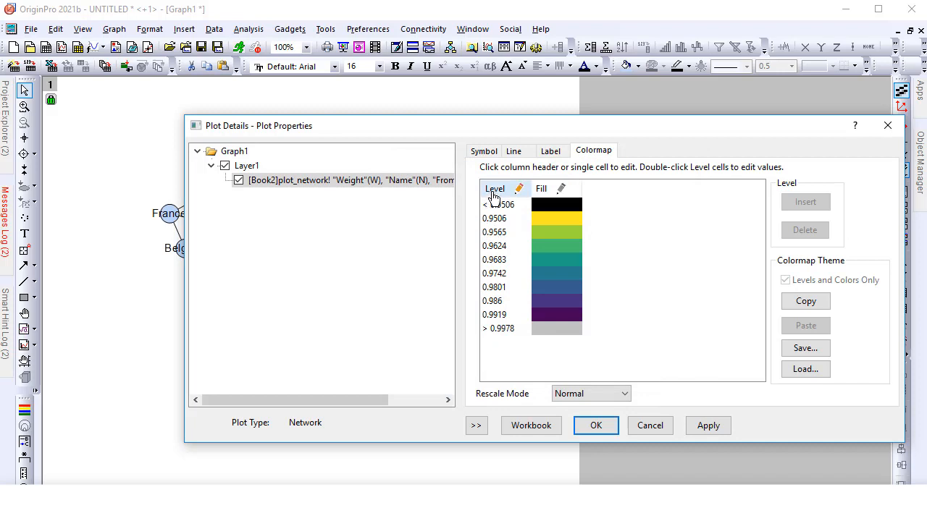
Step: Set colormap levels from 0.95 to 1, increment 0.01, 3 minor levels
left_click(496, 188)
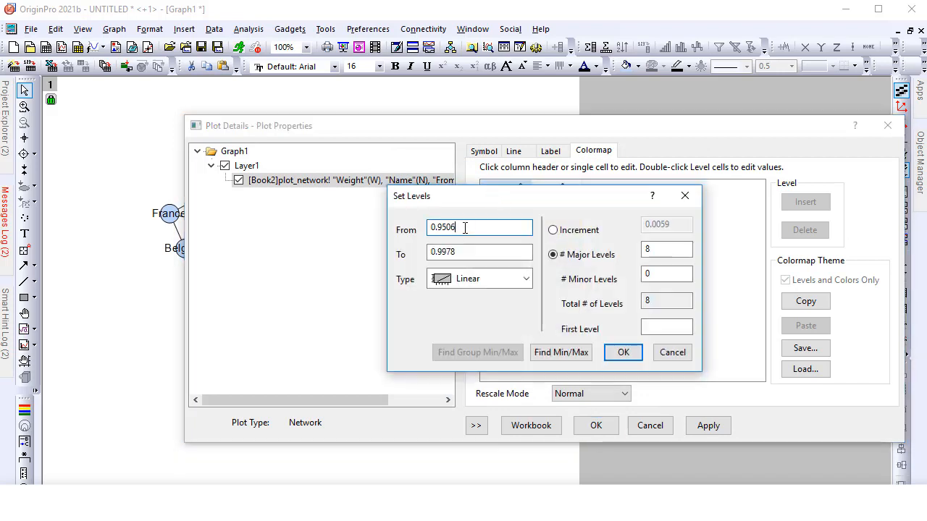
type("0.95")
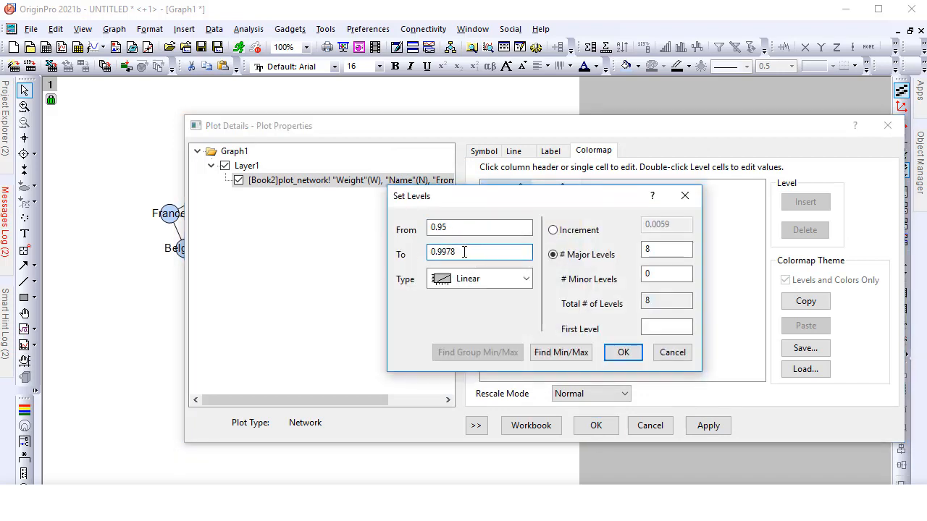
type("1")
left_click(666, 224)
type("0.01")
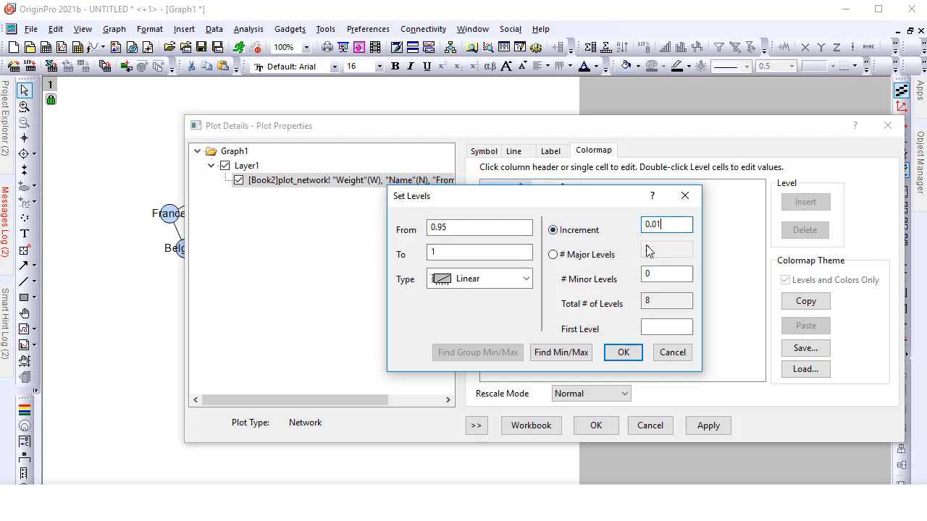
left_click(666, 278)
type("3")
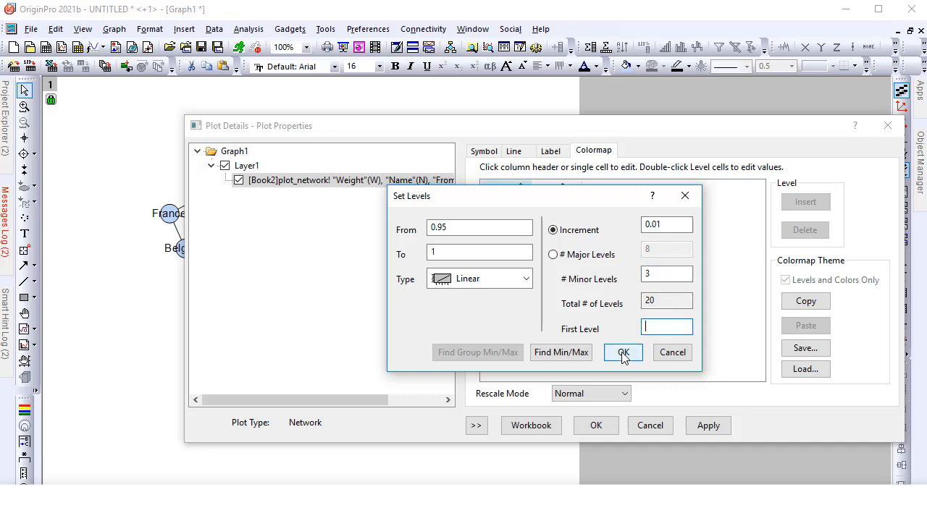
left_click(623, 353)
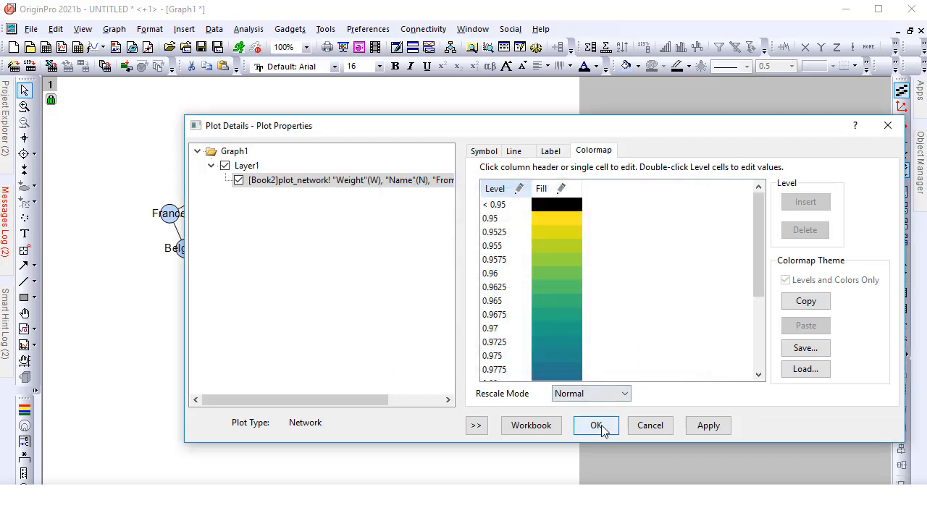
Step: Confirm Plot Details to apply the weight-coloured links to the network graph
left_click(597, 426)
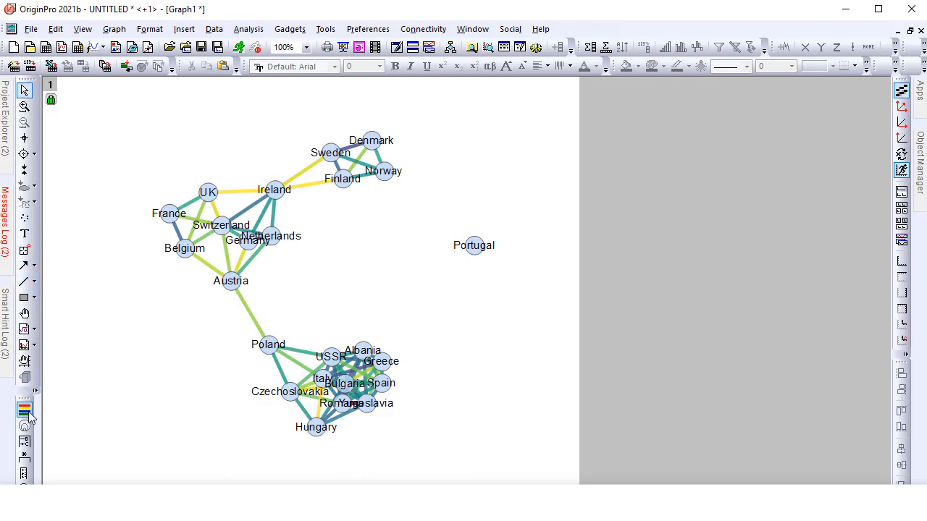
mouse_move(26, 413)
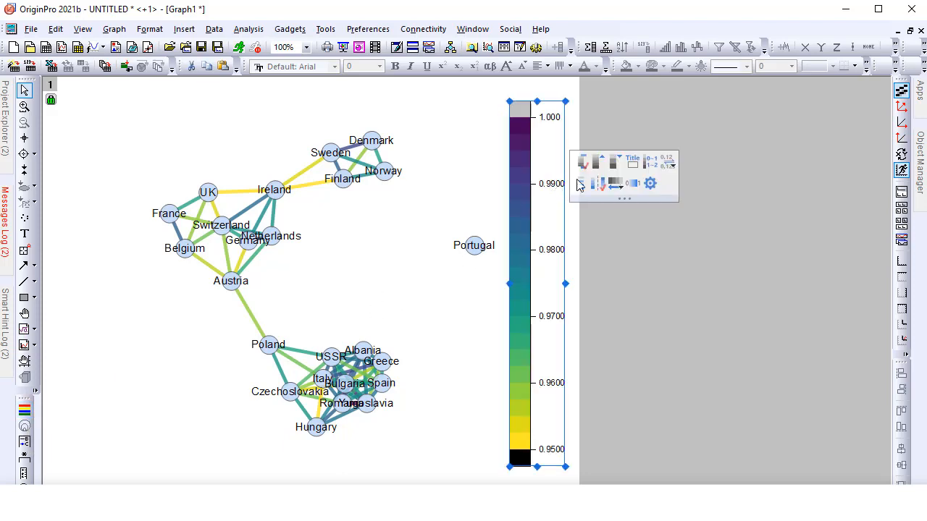
mouse_move(583, 162)
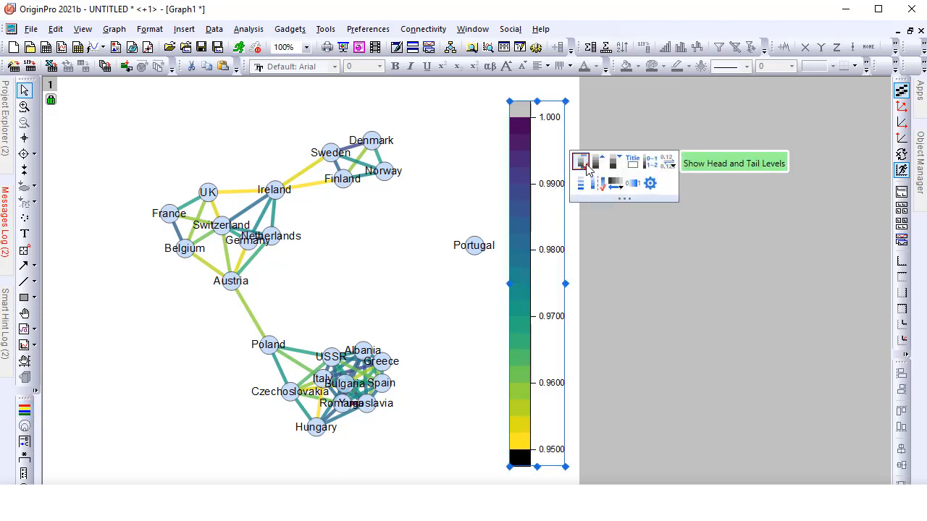